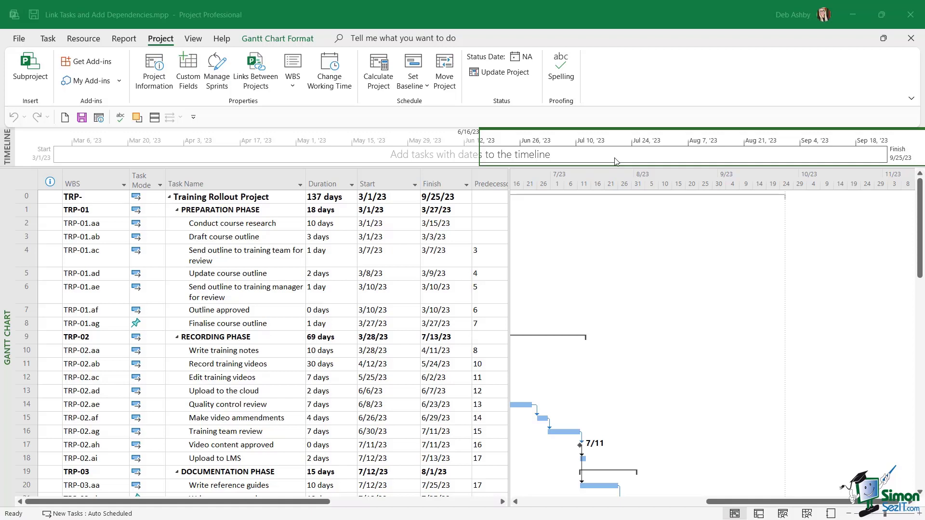
mouse_move(616, 262)
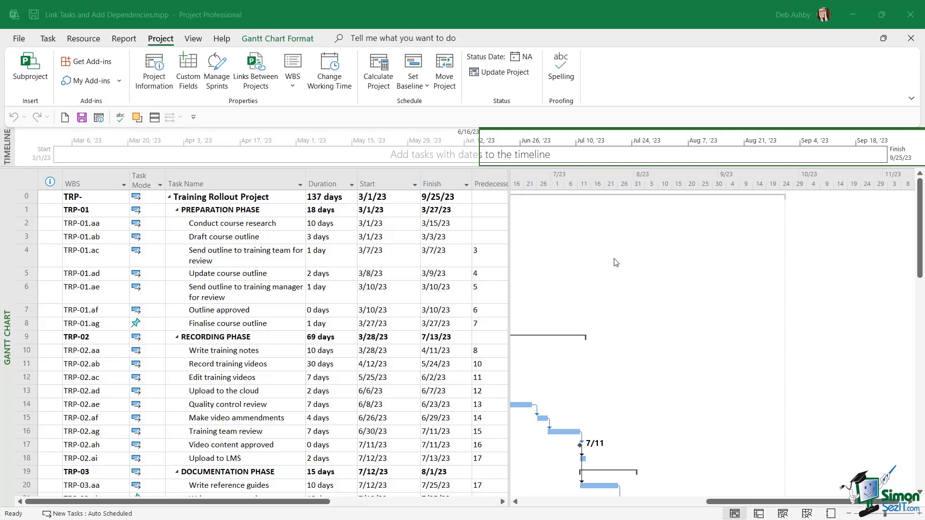
Step: Scroll down the task list and select the Assign teams to regions task (row 32)
scroll("down", 3)
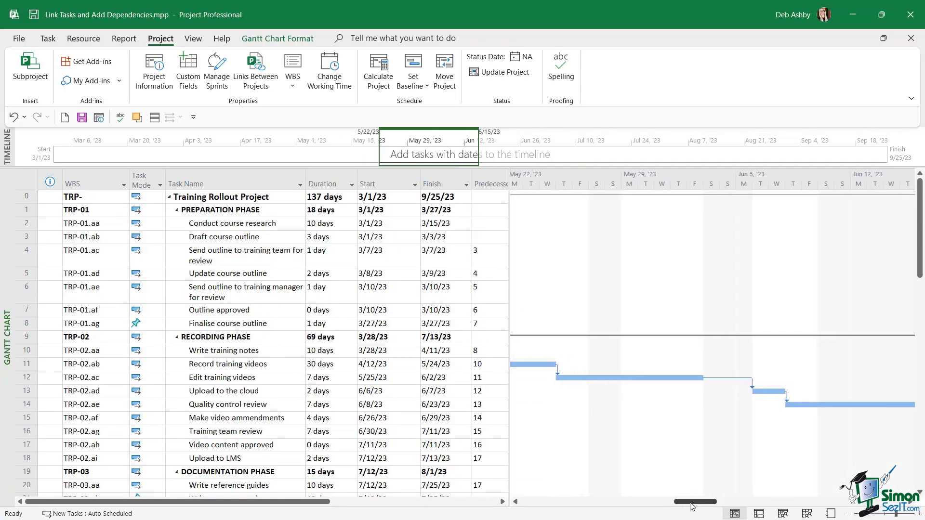
scroll("down", 3)
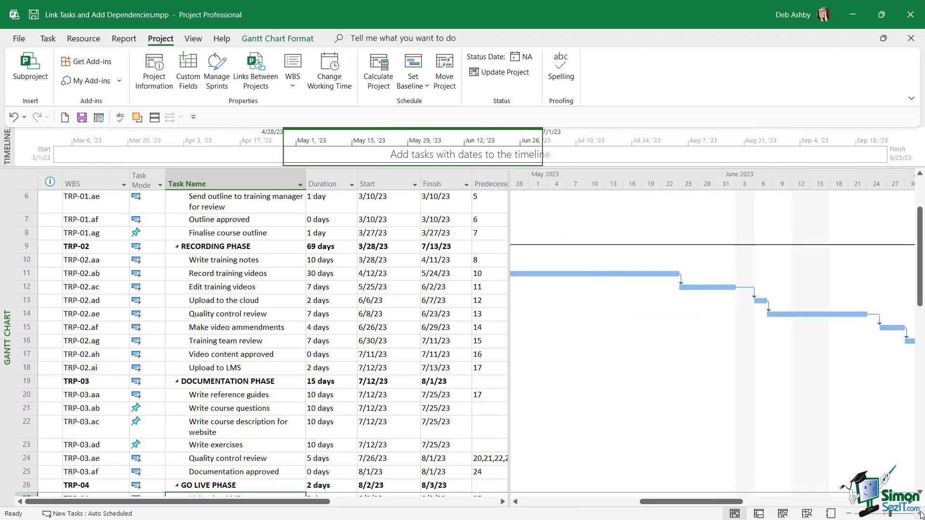
mouse_move(158, 272)
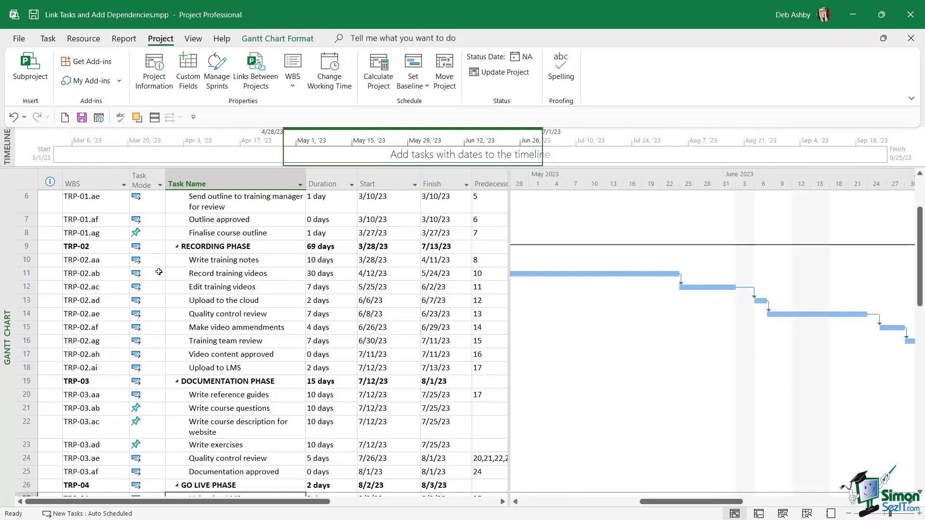
left_click(25, 272)
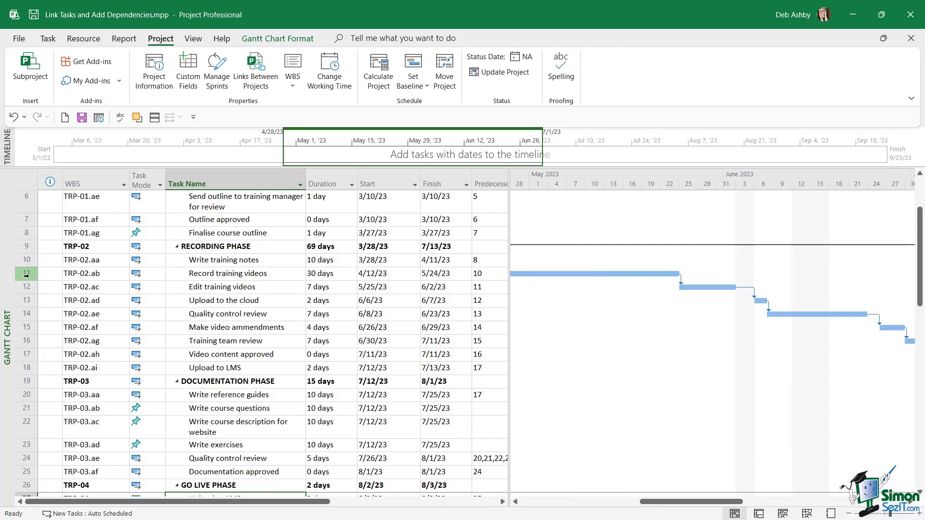
left_click(26, 328)
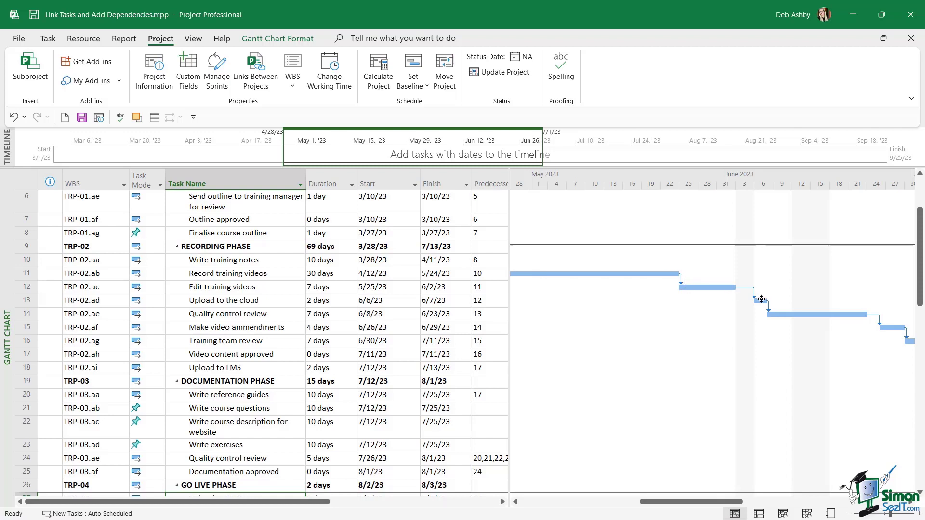
mouse_move(678, 287)
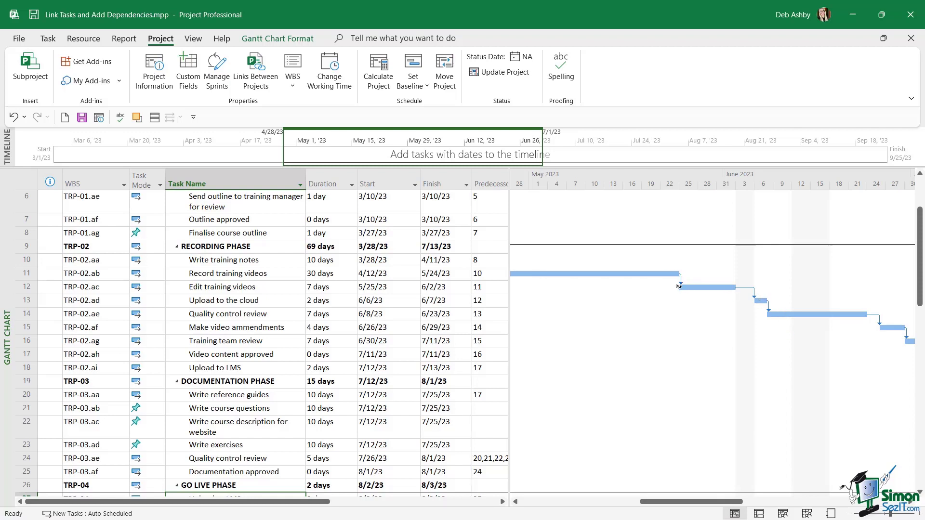
left_click(221, 287)
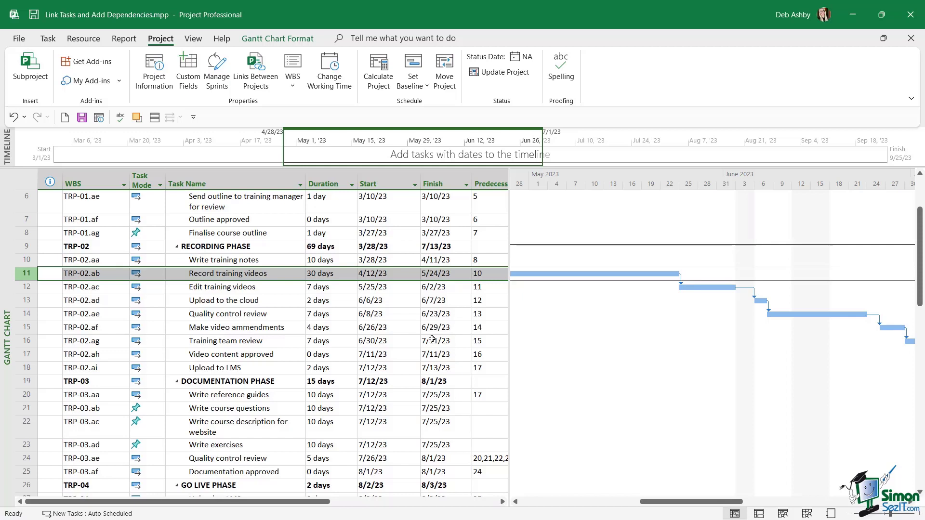
left_click(25, 287)
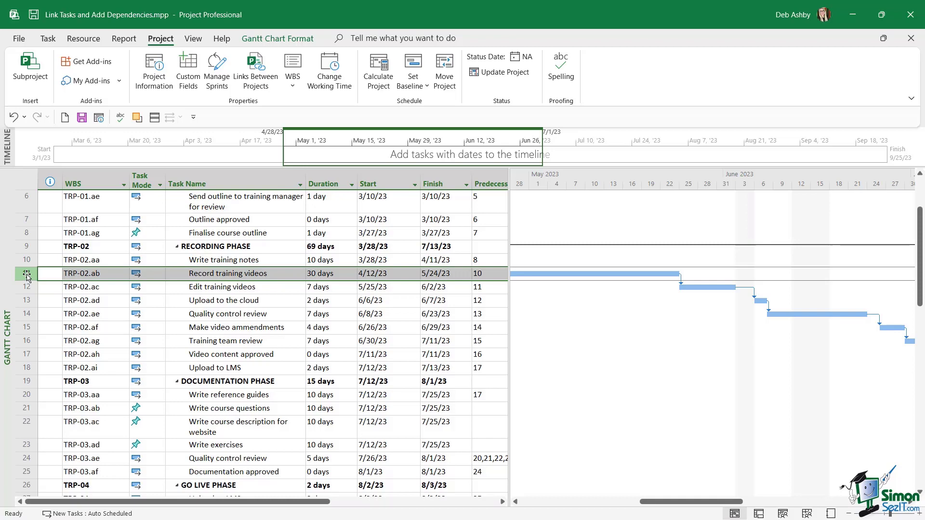
left_click(25, 287)
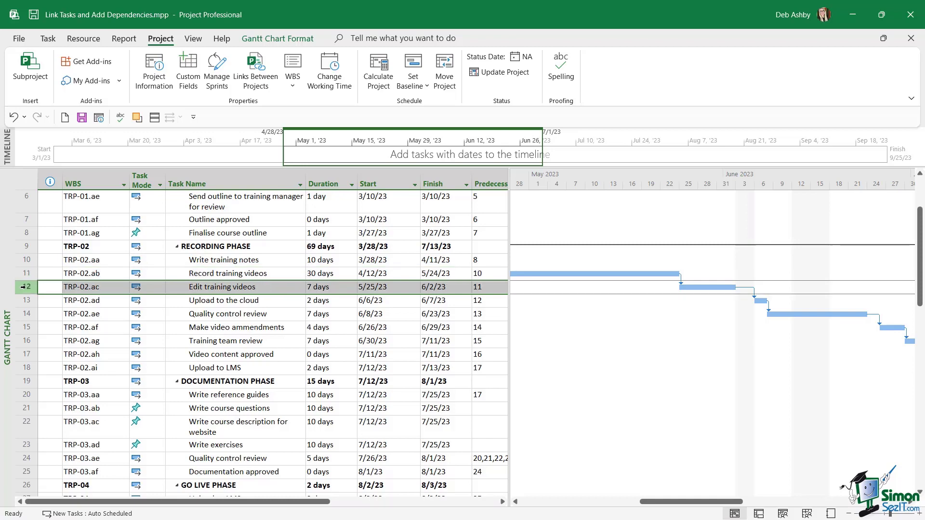
scroll("down", 3)
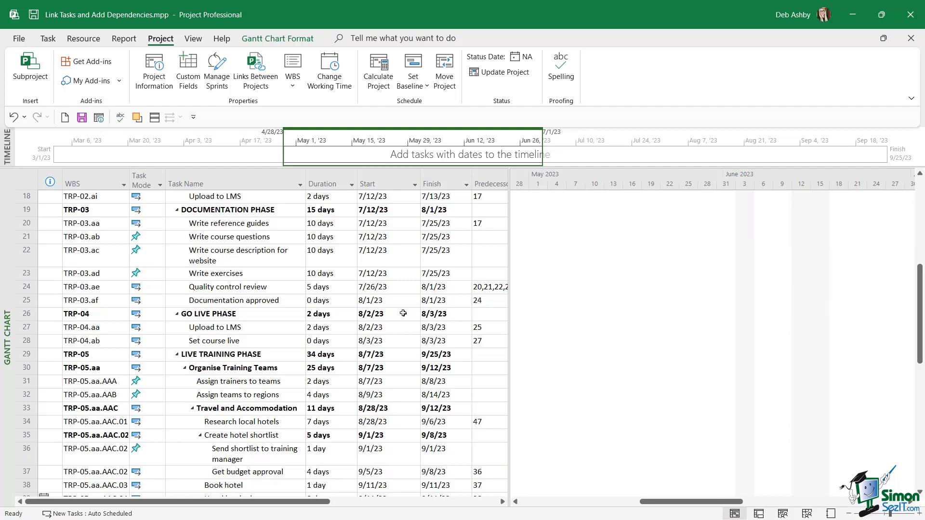
mouse_move(401, 307)
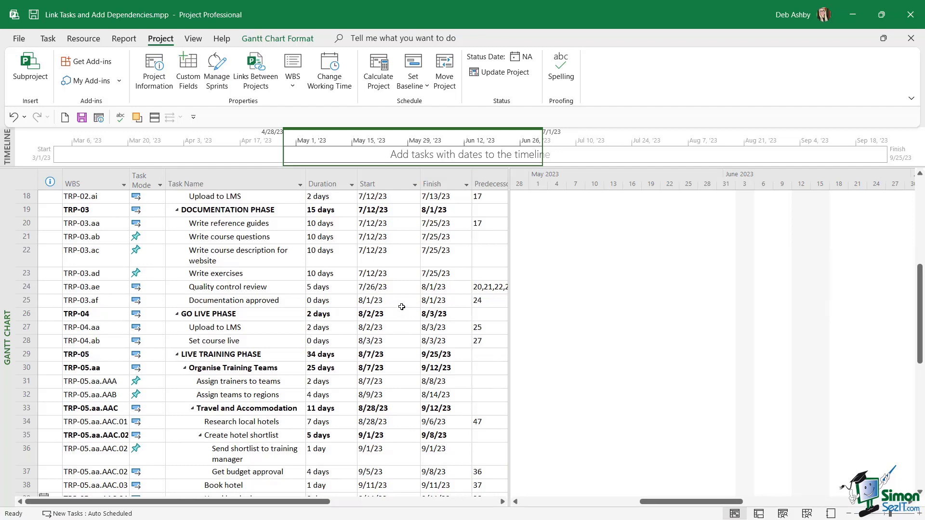
scroll("down", 3)
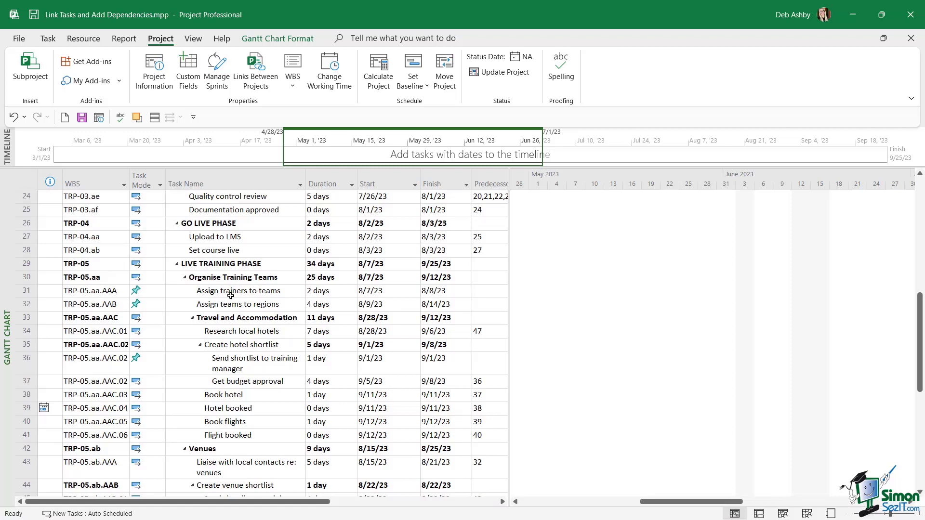
left_click(26, 304)
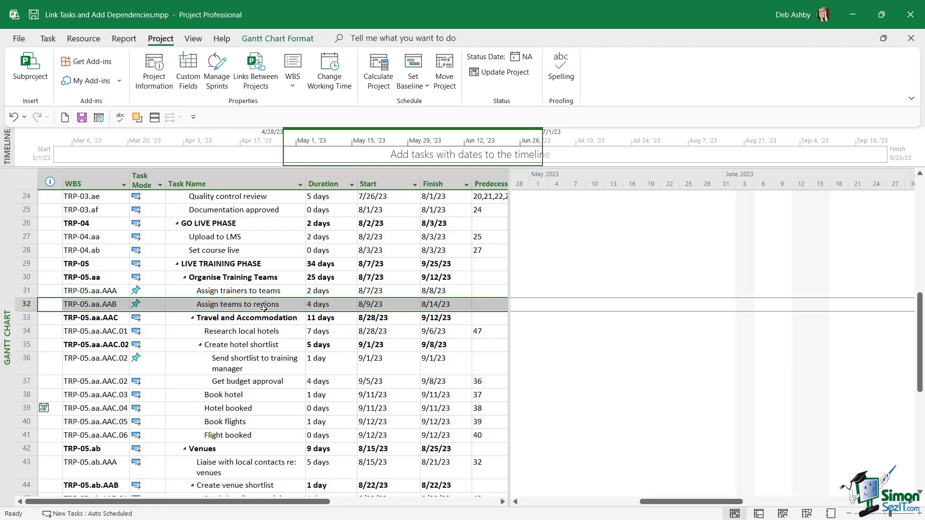
mouse_move(277, 292)
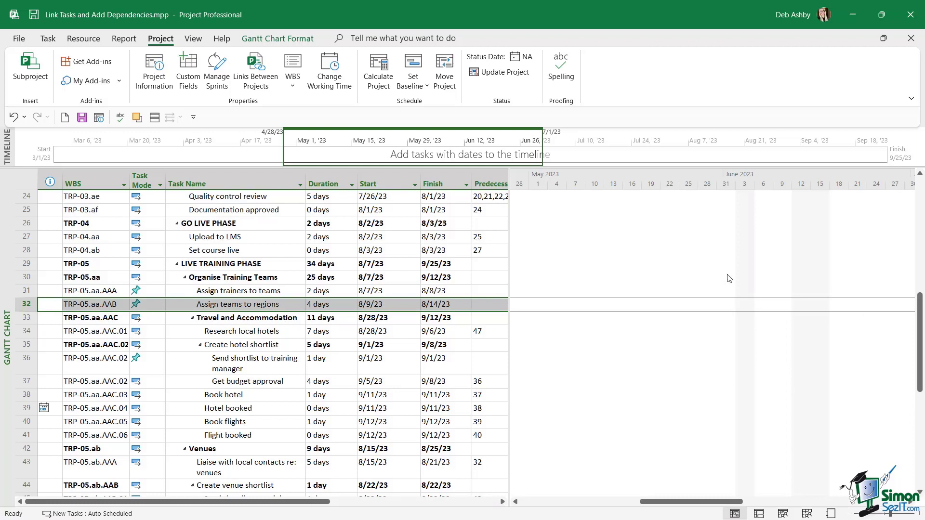
mouse_move(640, 265)
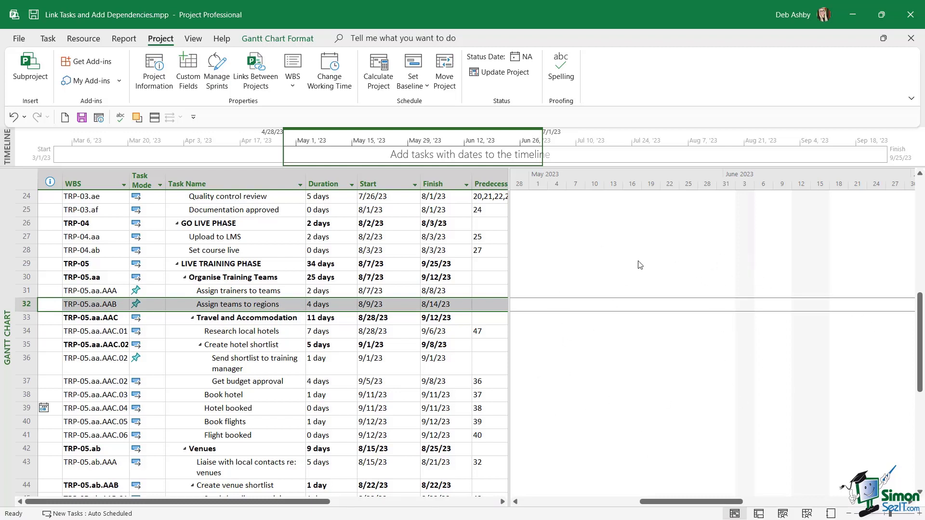
mouse_move(639, 311)
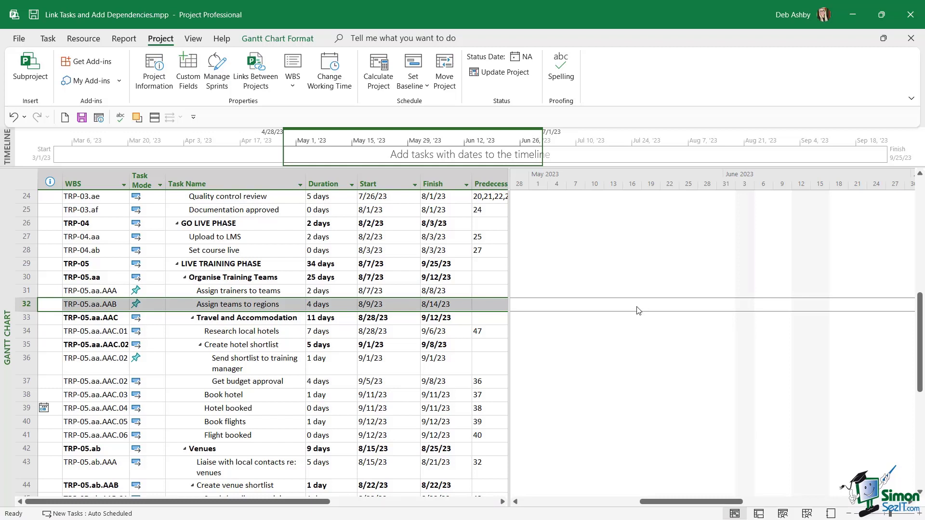
mouse_move(581, 315)
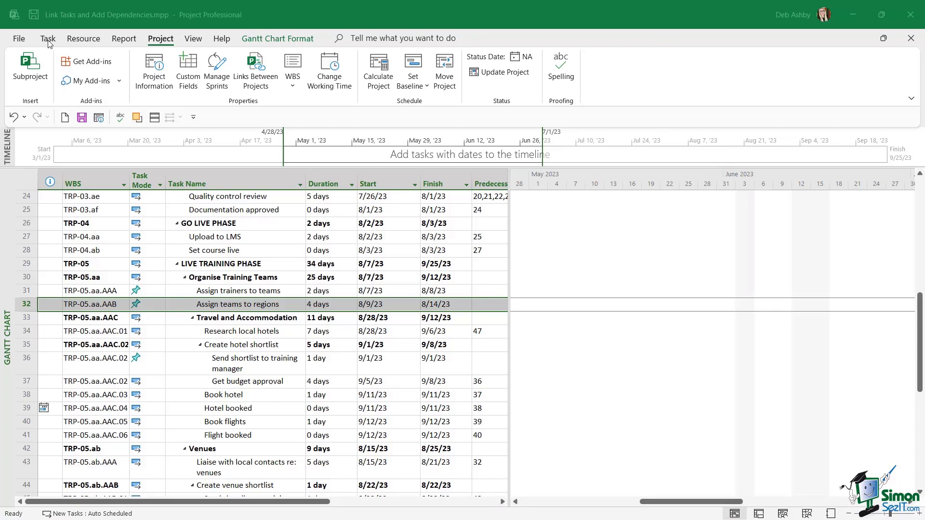
Step: Scroll to the task's bar, then select rows 31 and 32, Assign trainers to teams and Assign teams to regions
left_click(47, 39)
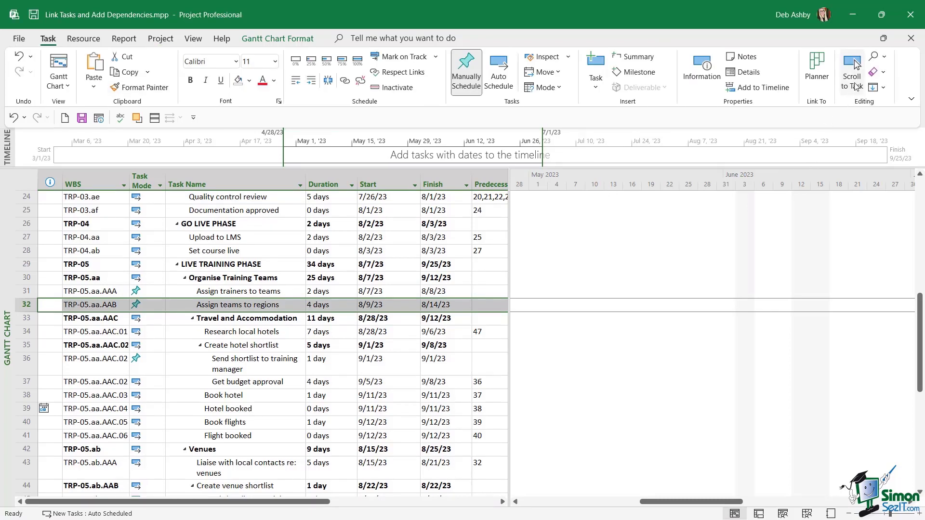
mouse_move(853, 70)
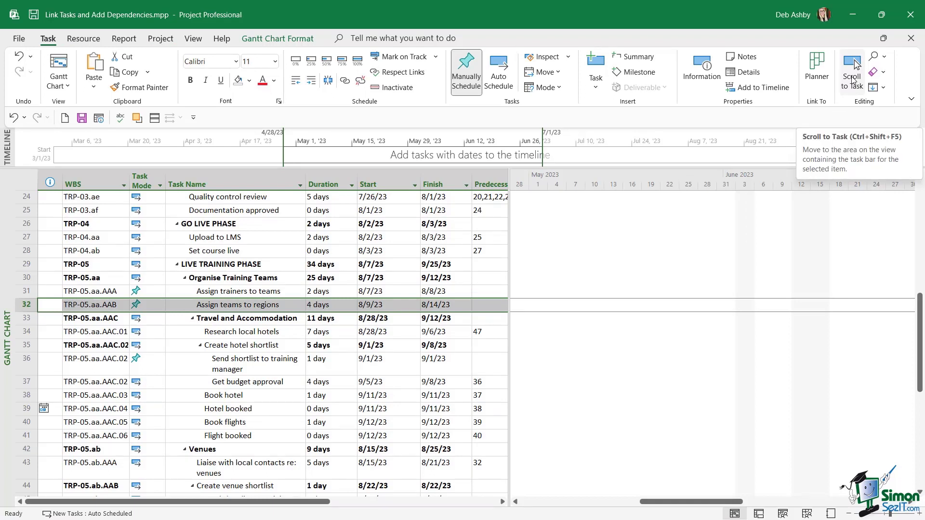
left_click(853, 70)
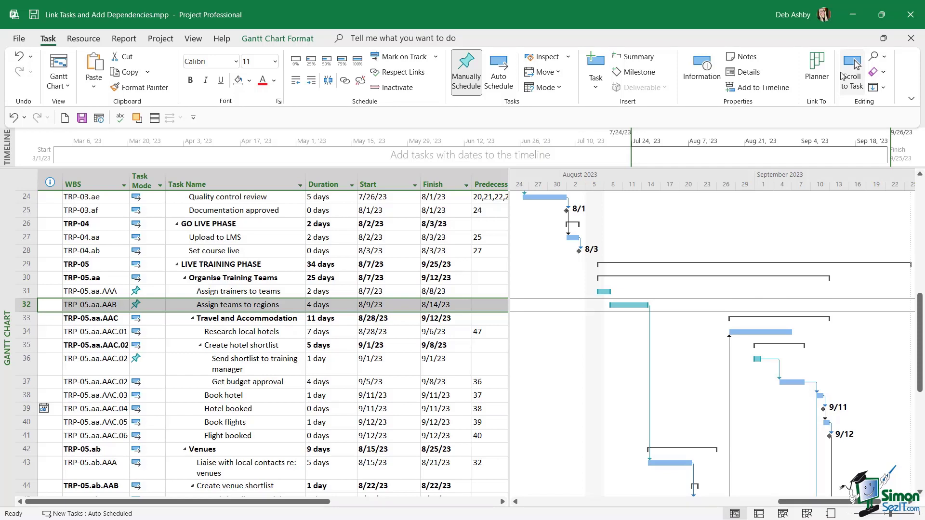
mouse_move(850, 70)
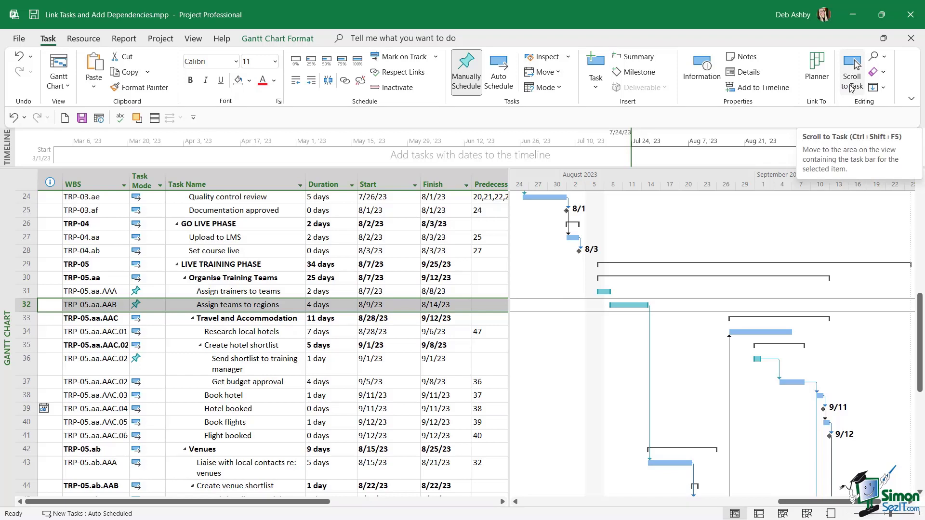
right_click(852, 71)
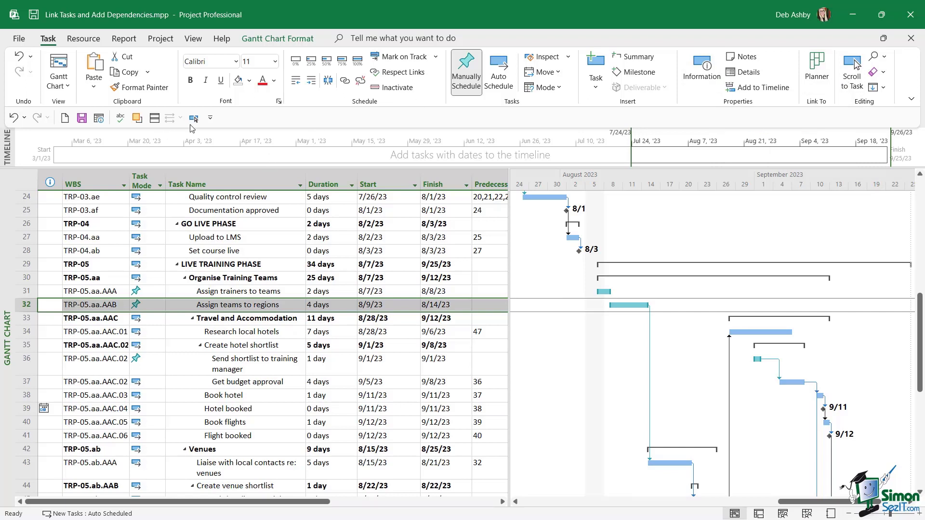
mouse_move(263, 126)
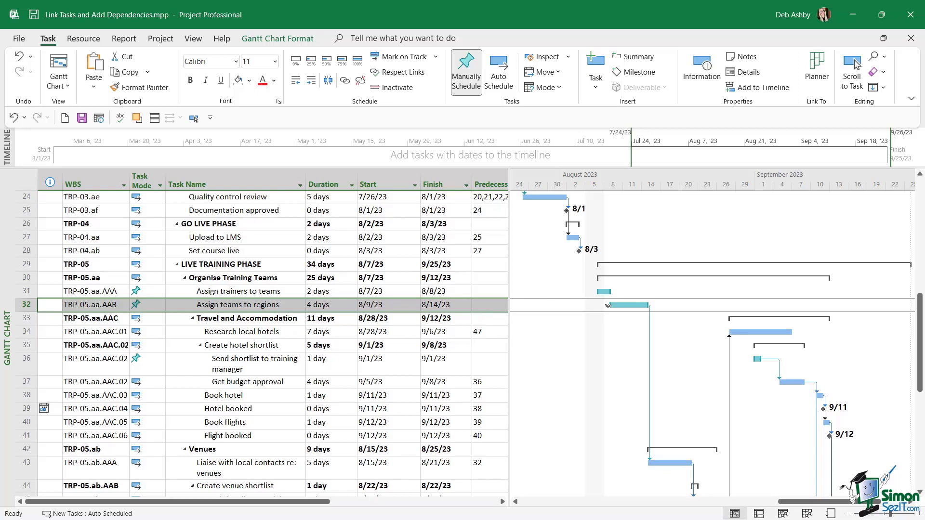
mouse_move(630, 312)
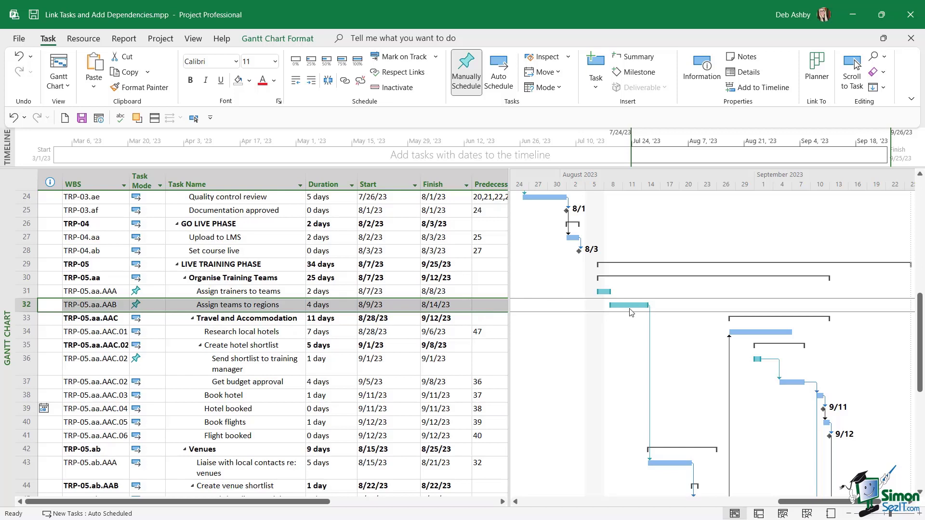
mouse_move(619, 299)
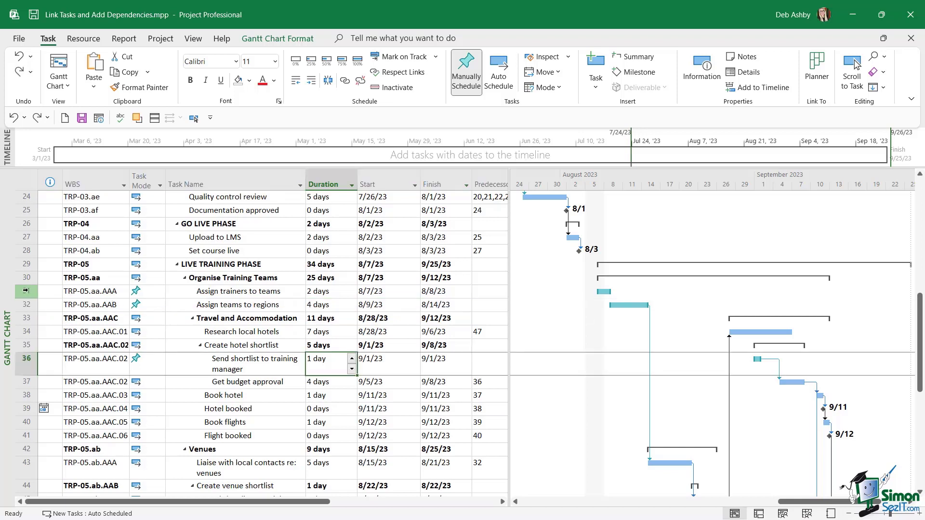
left_click(236, 291)
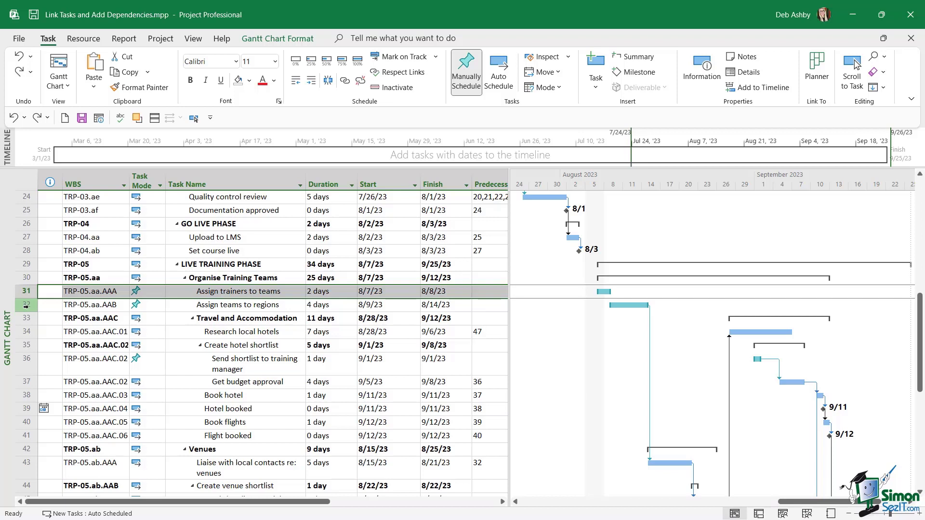
left_click(236, 305)
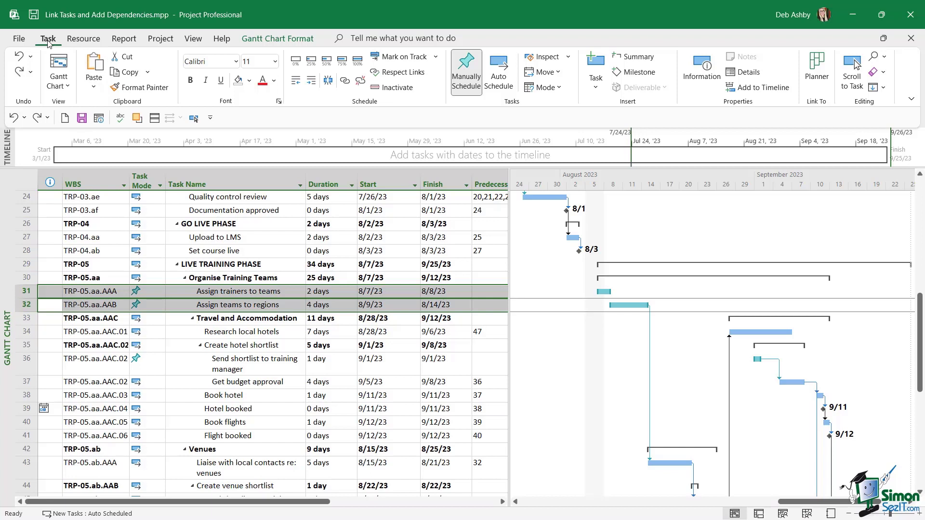
mouse_move(383, 117)
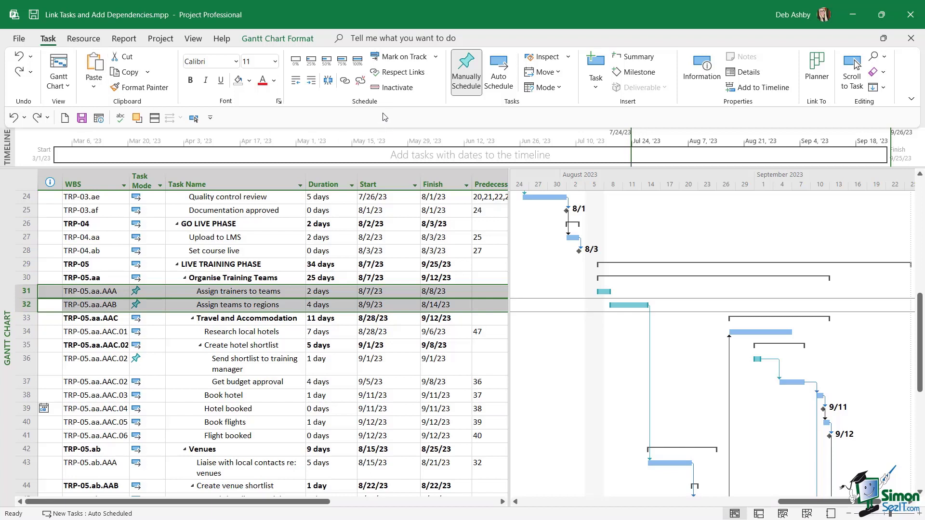
mouse_move(345, 81)
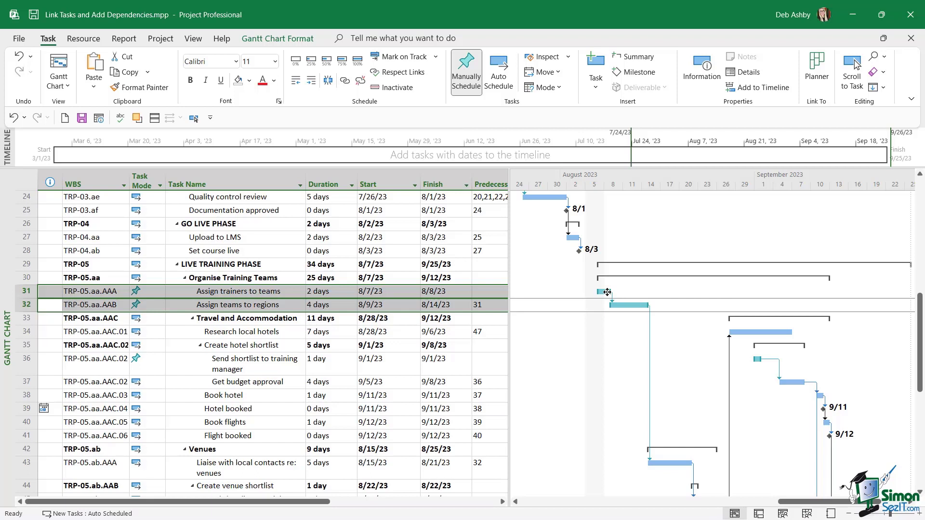
mouse_move(616, 301)
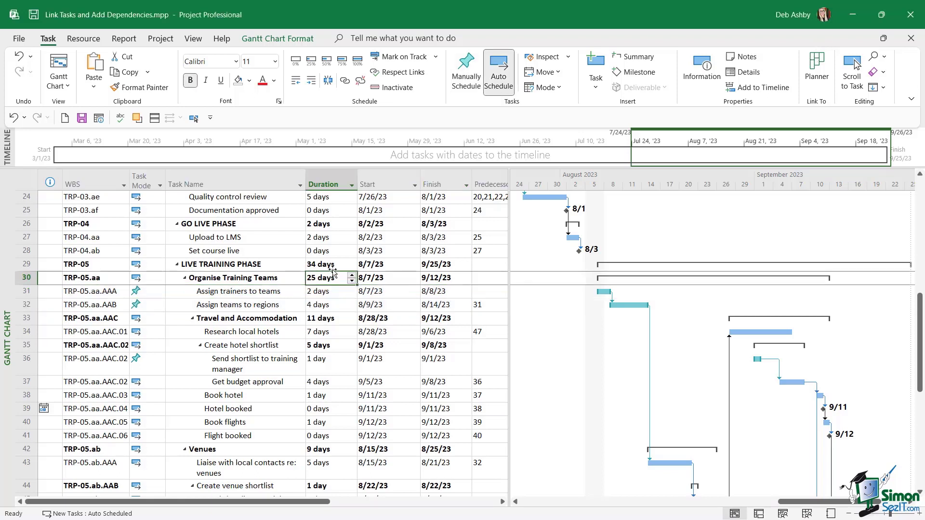
Step: Show the Task Form details pane and display Assign teams to regions with its FS predecessor
left_click(192, 39)
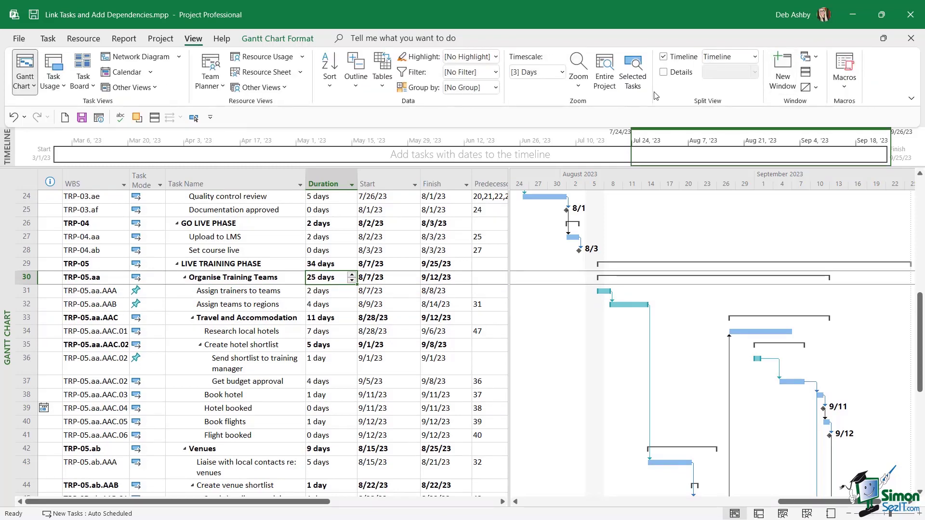
left_click(663, 71)
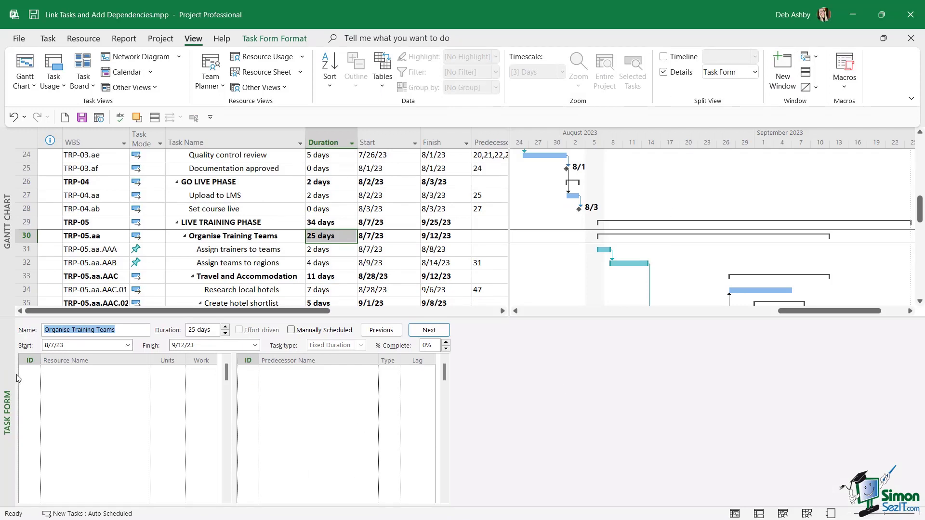
mouse_move(17, 445)
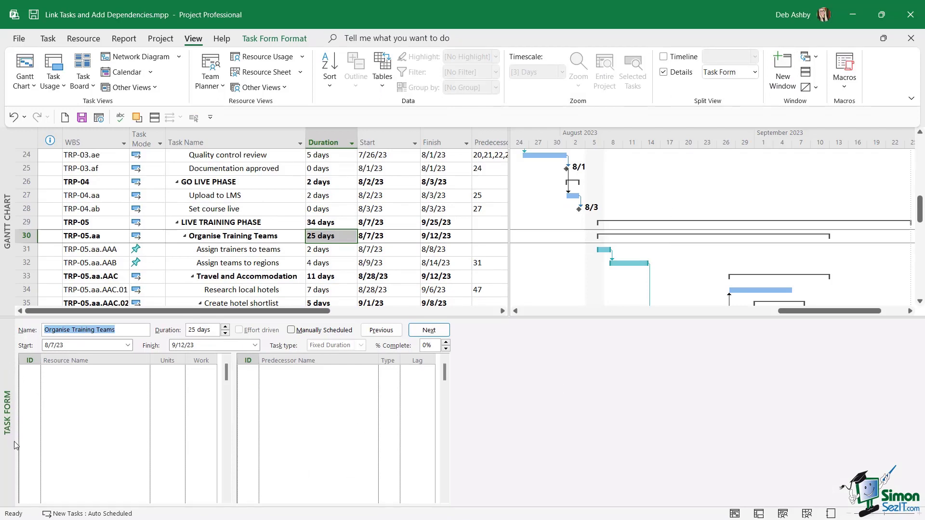
mouse_move(283, 441)
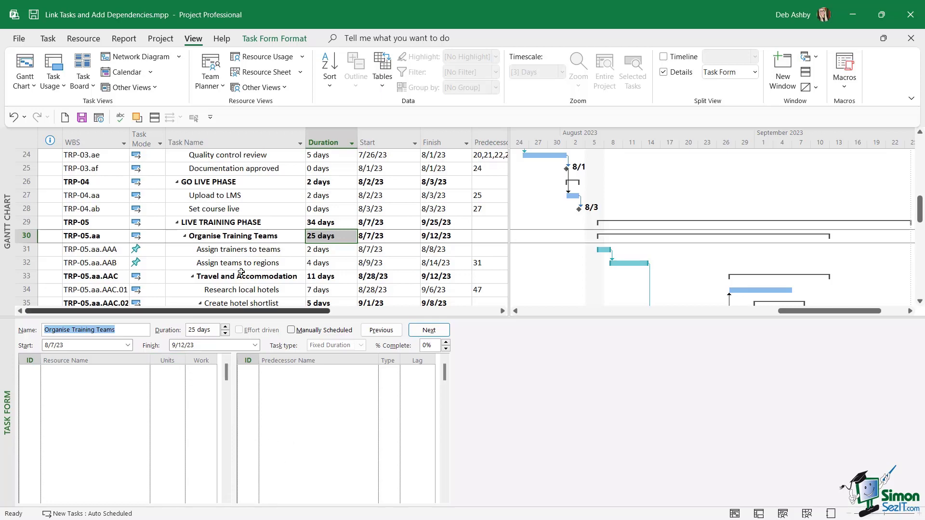
mouse_move(128, 258)
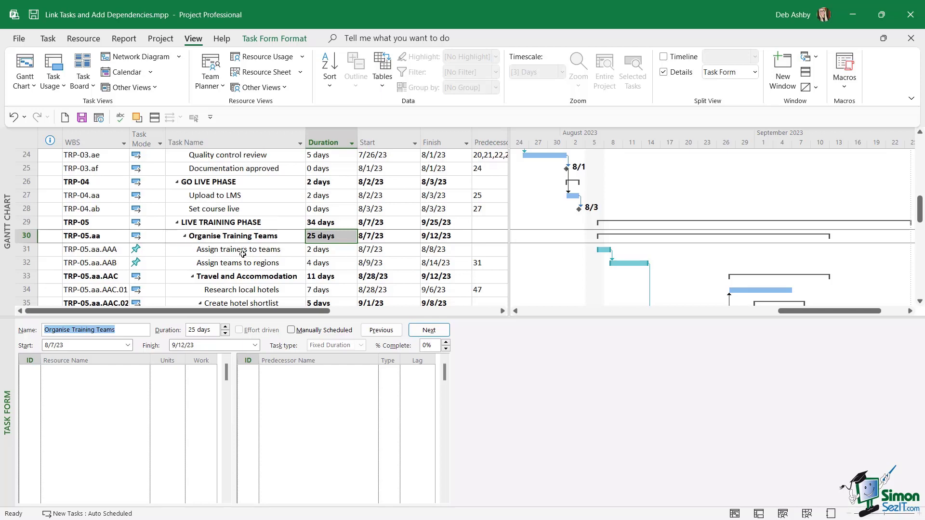
mouse_move(295, 266)
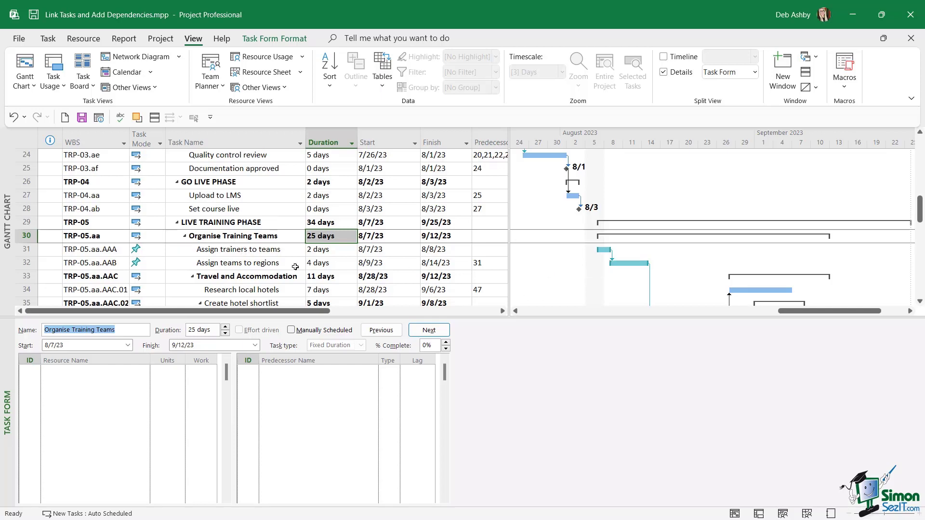
left_click(239, 262)
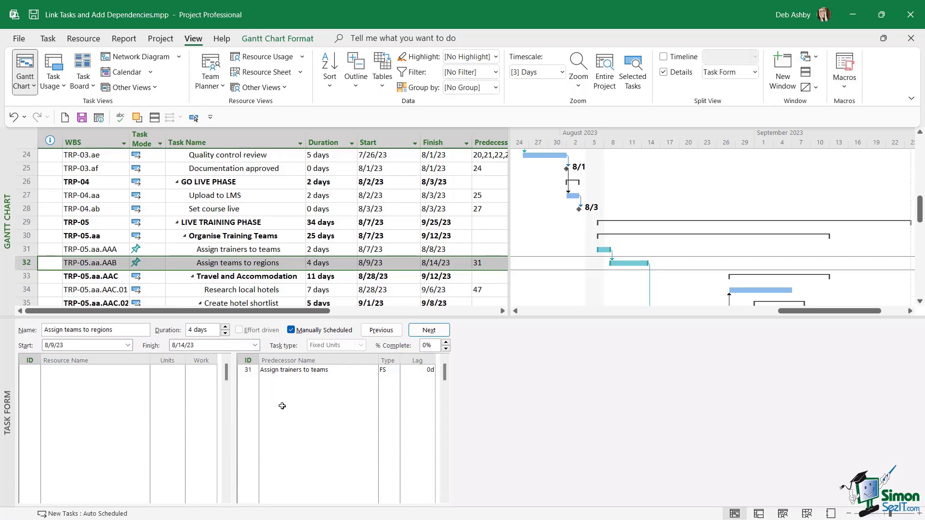
mouse_move(303, 378)
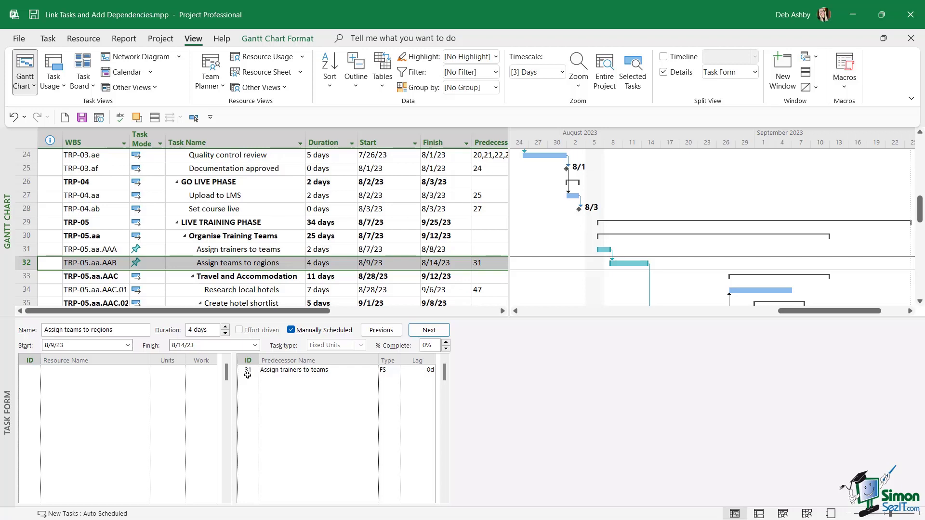
mouse_move(330, 374)
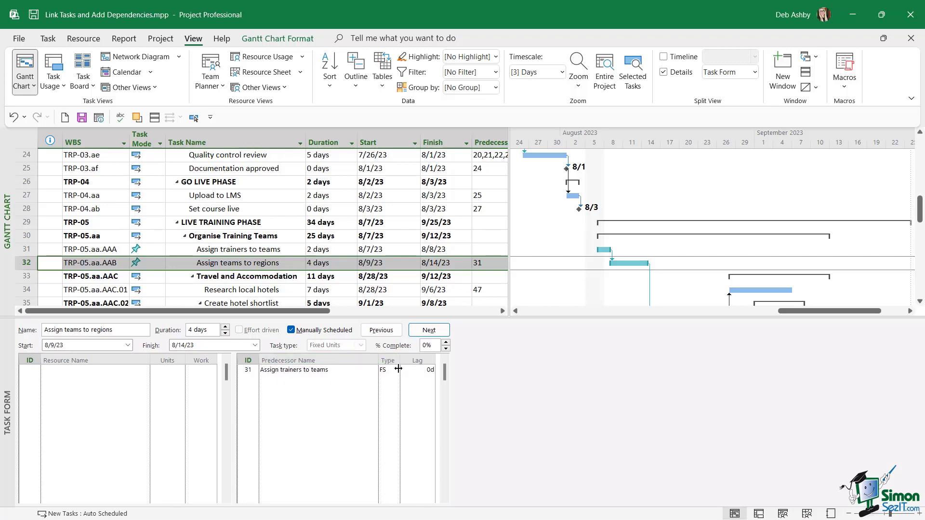
mouse_move(388, 381)
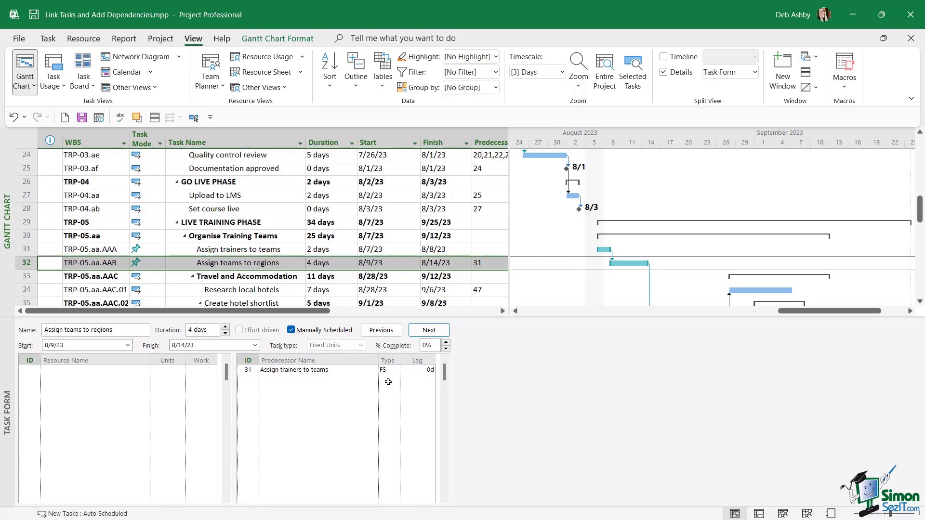
scroll("up", 3)
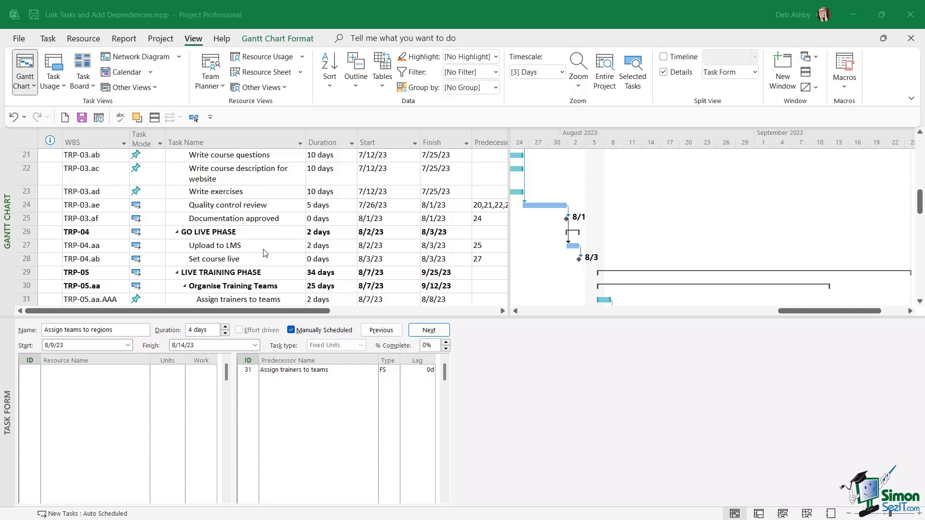
Step: Link the three selected course-writing tasks (rows 21–23) finish-to-start
scroll("up", 3)
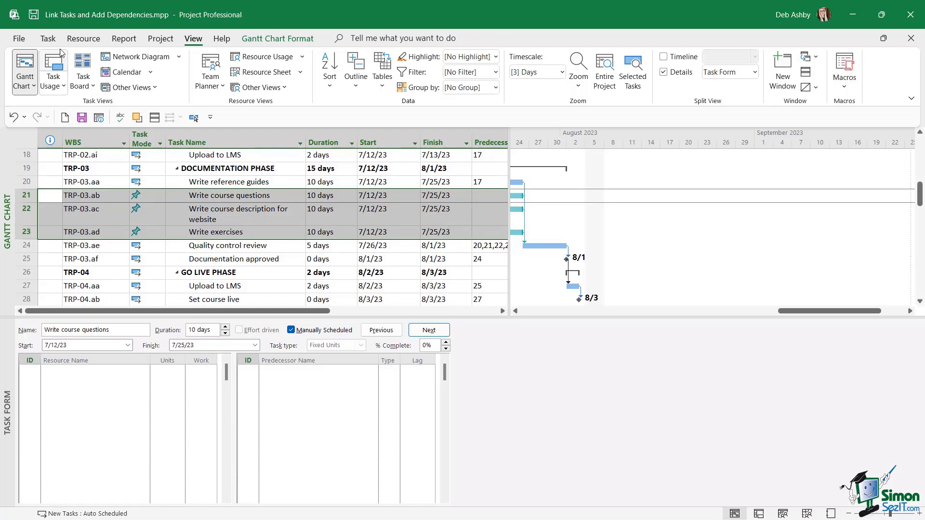
left_click(47, 37)
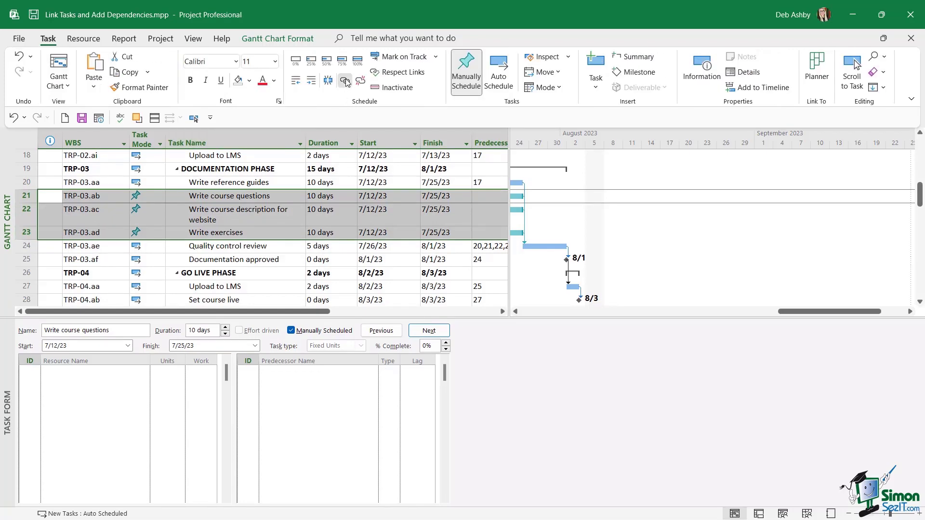
left_click(345, 81)
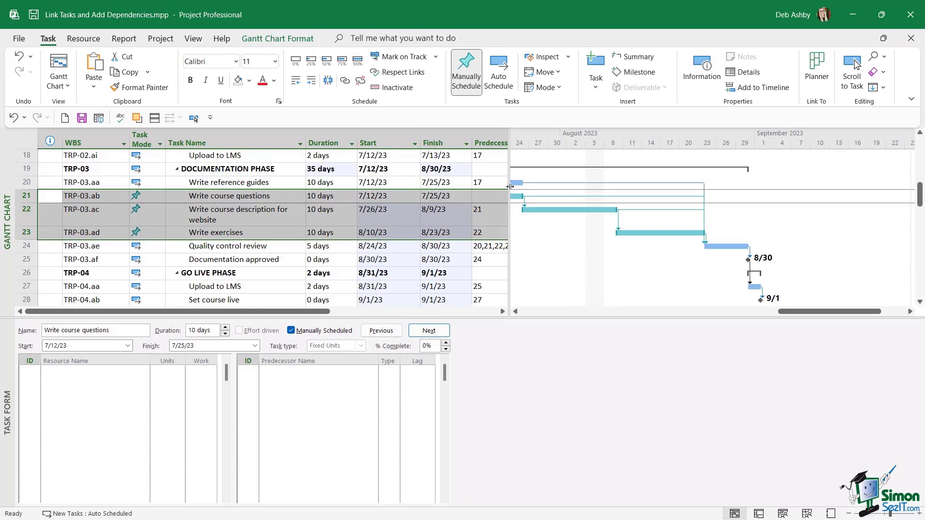
mouse_move(594, 231)
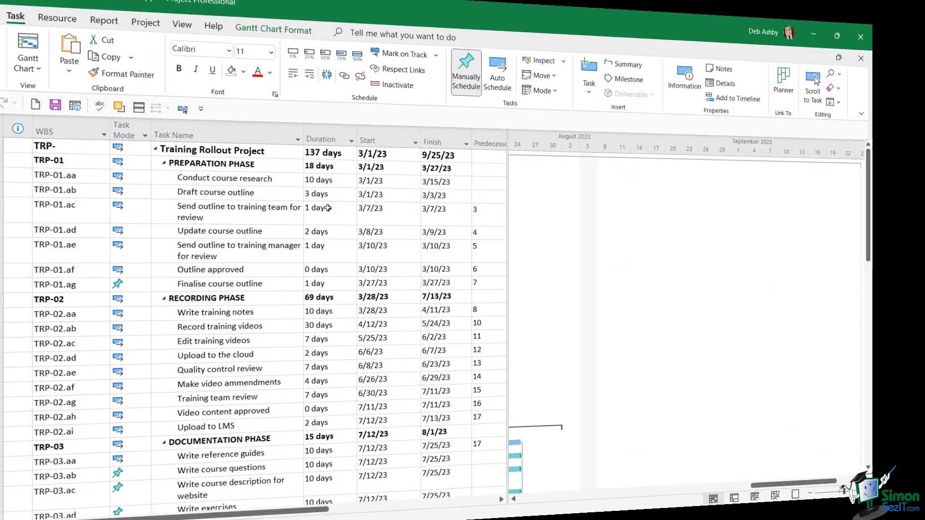
mouse_move(343, 80)
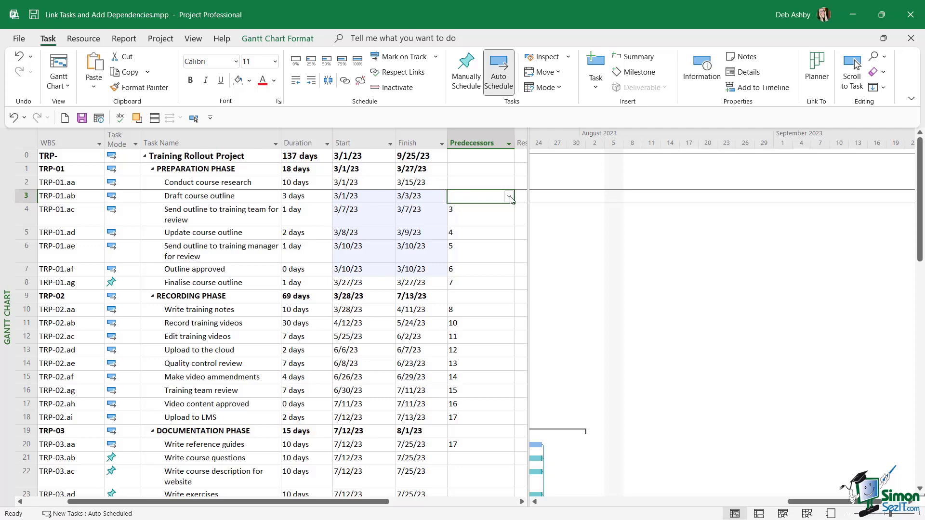
Step: Set Conduct course research as predecessor of Draft course outline, then delete the predecessor again
left_click(509, 195)
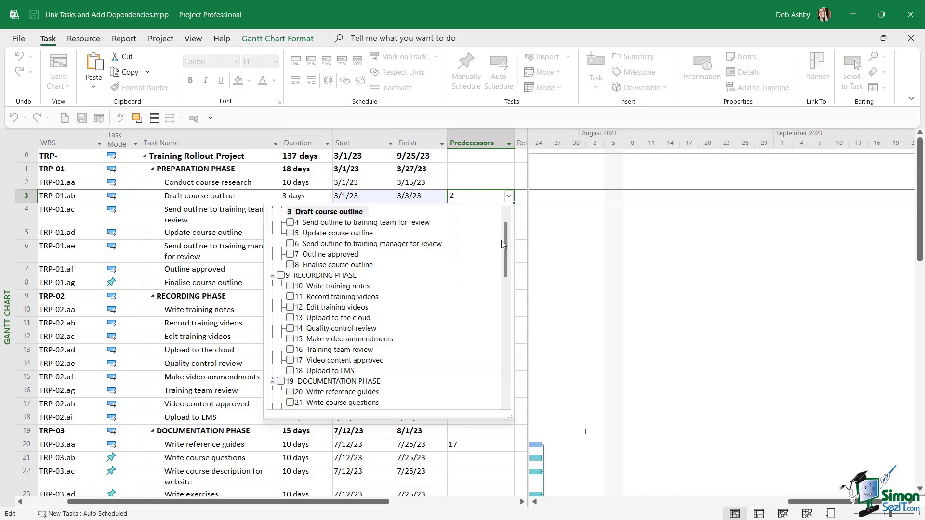
scroll("down", 3)
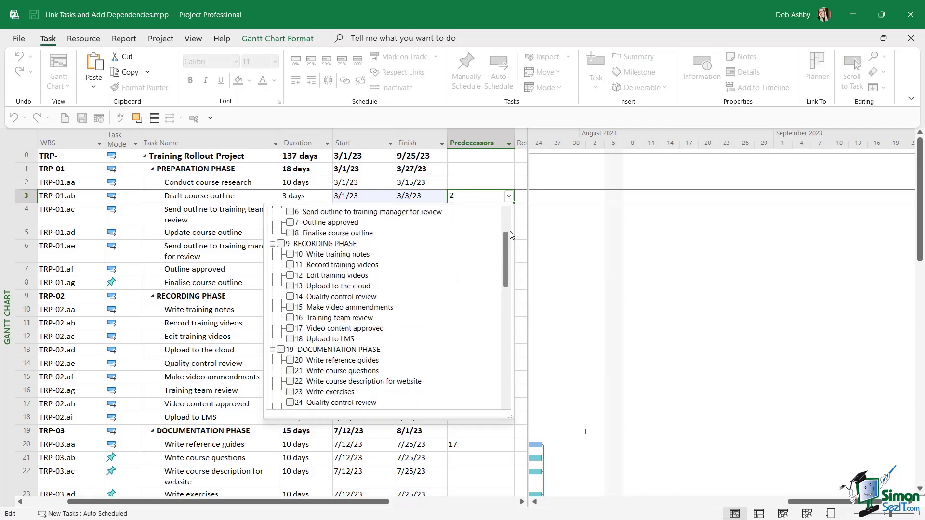
scroll("up", 3)
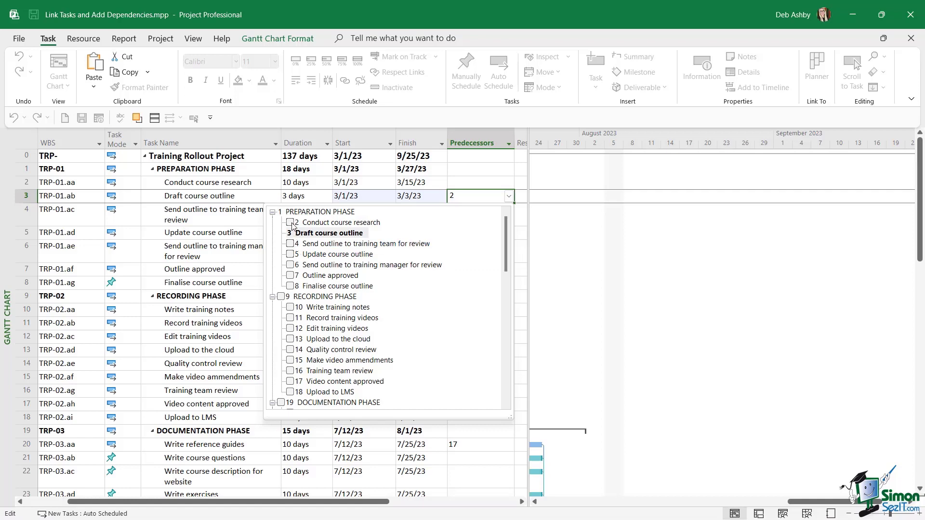
left_click(290, 222)
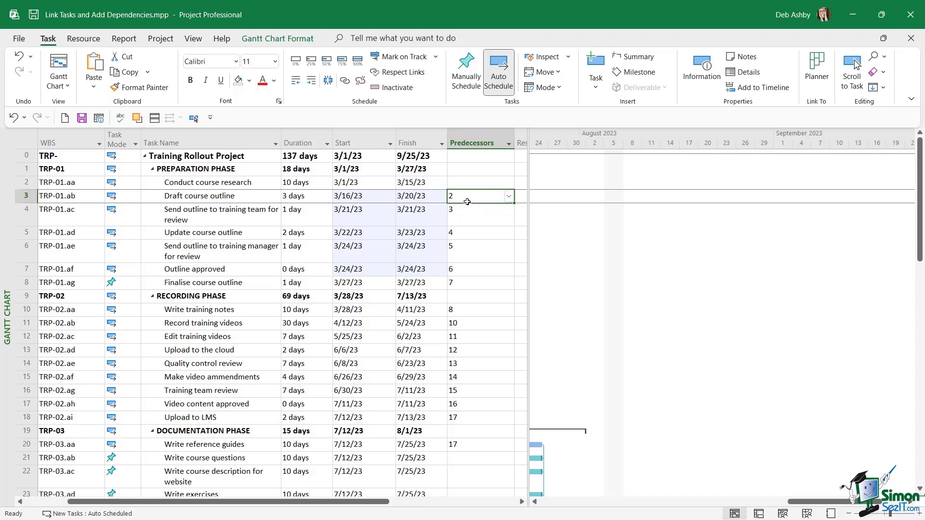
key("Delete")
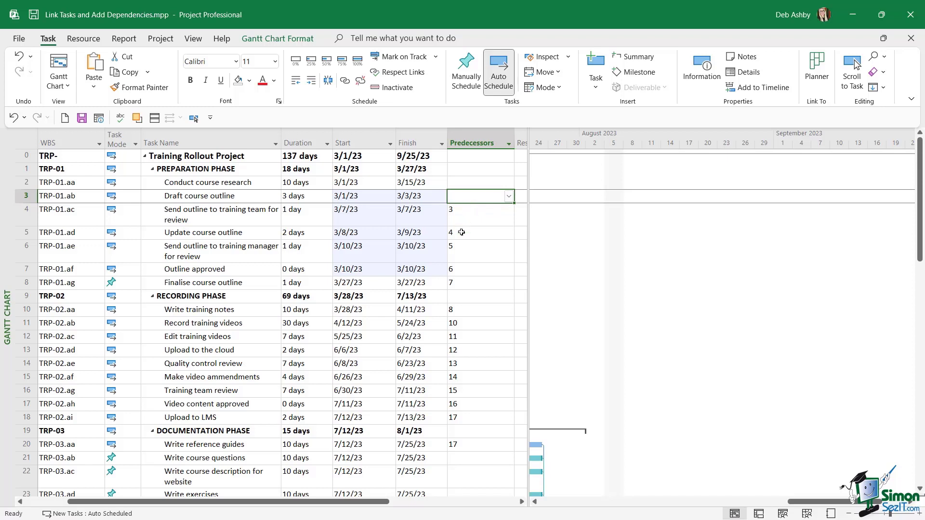
left_click(364, 246)
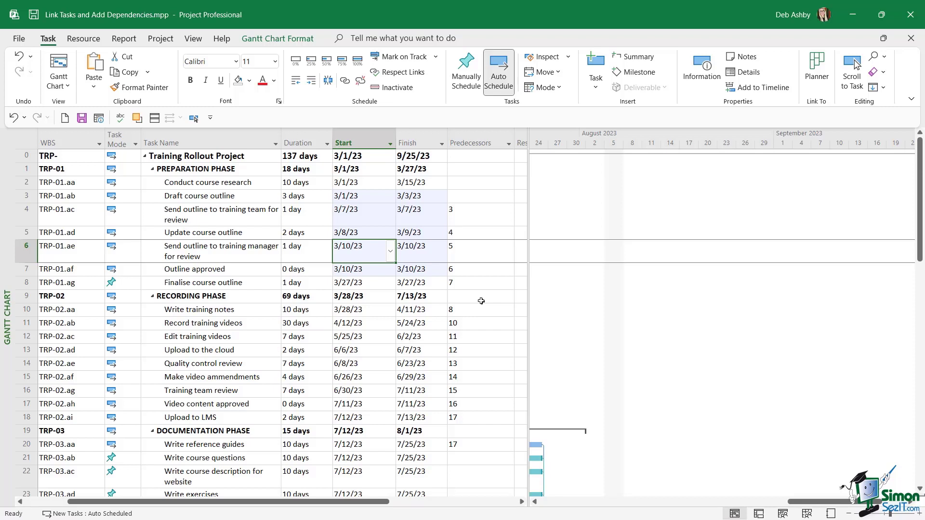
mouse_move(480, 257)
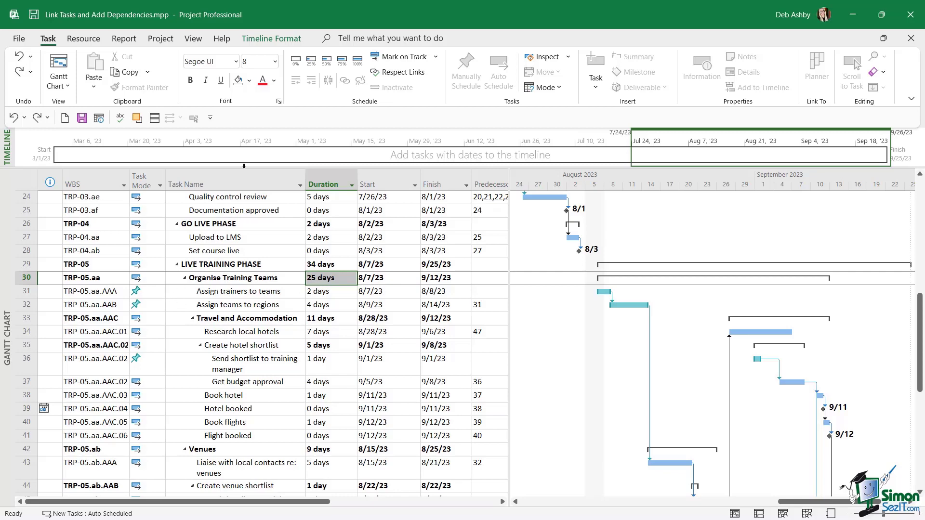
Step: Show the Task Form, try link type SF for the Assign trainers to teams predecessor, then set it back to FS
left_click(192, 38)
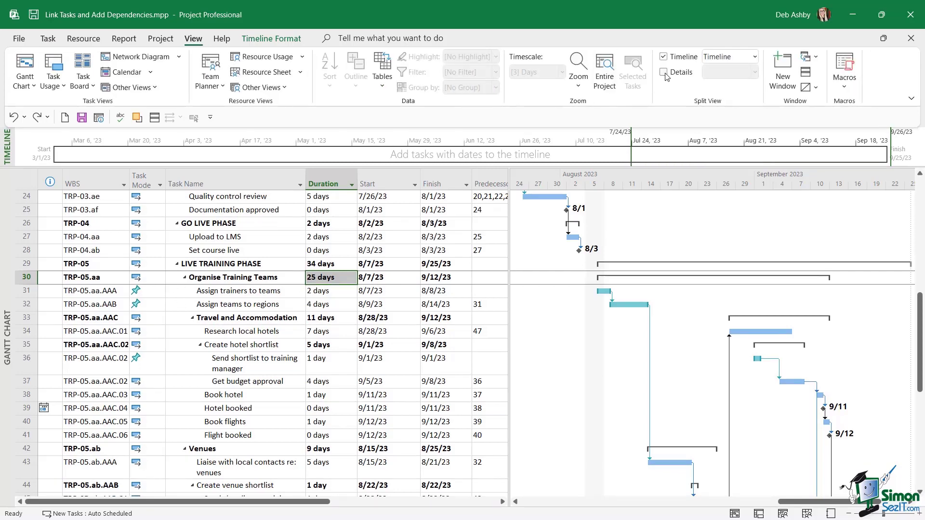
left_click(664, 72)
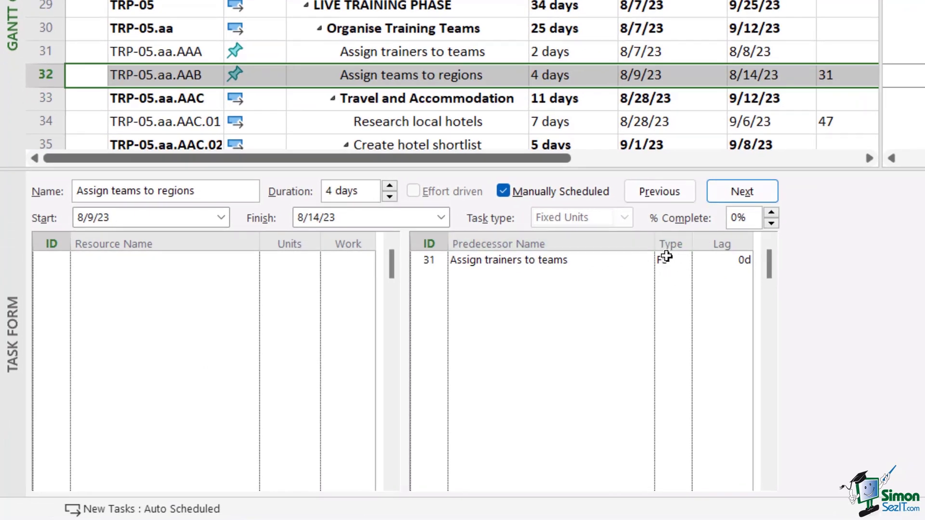
left_click(669, 260)
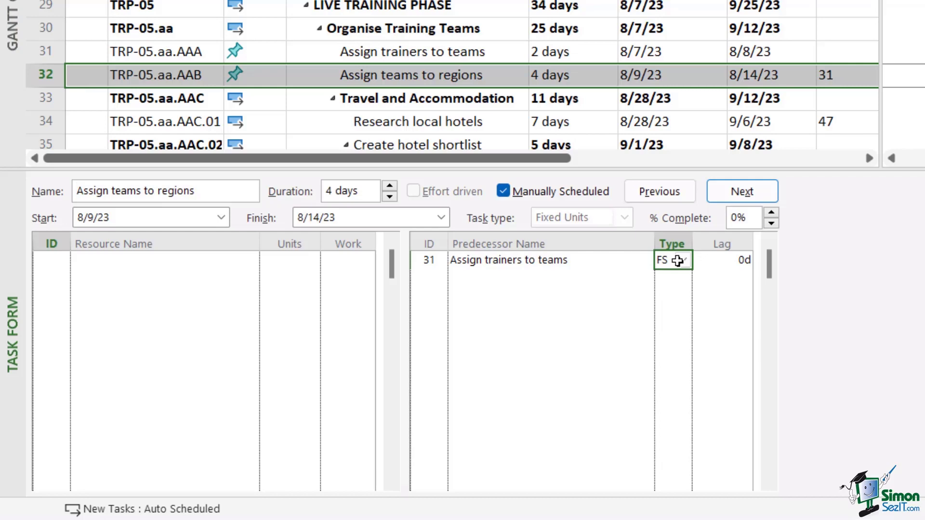
left_click(684, 260)
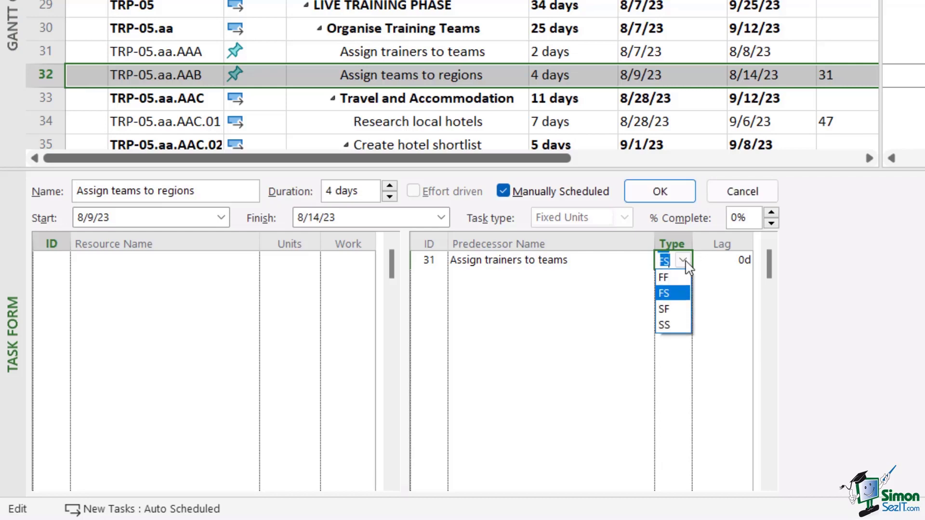
left_click(663, 276)
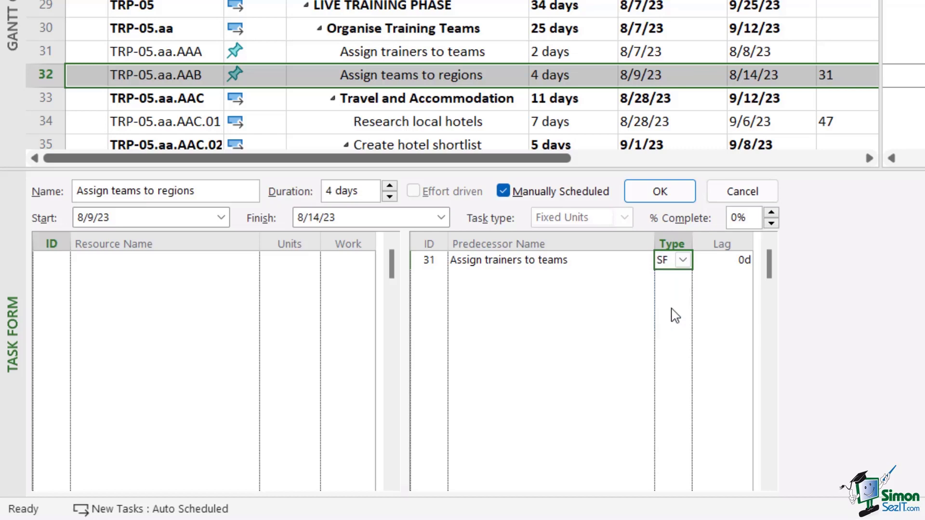
left_click(683, 259)
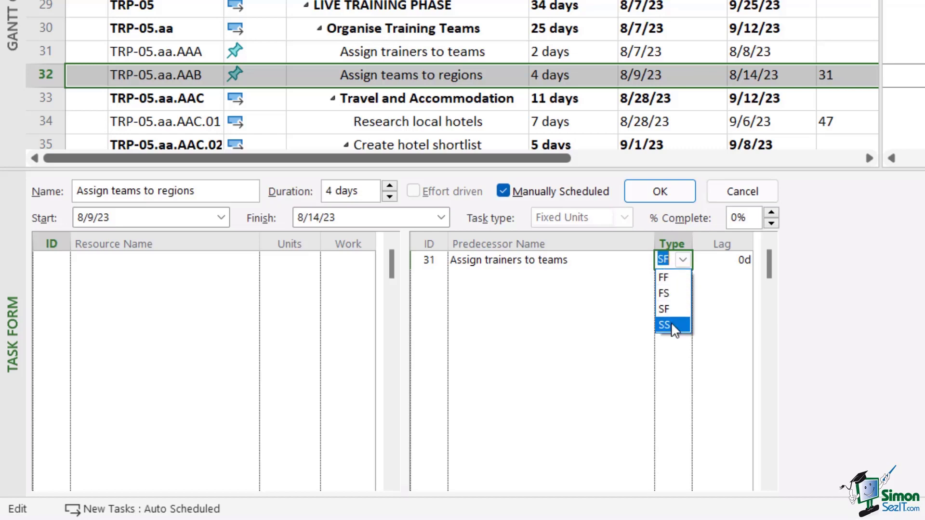
left_click(663, 293)
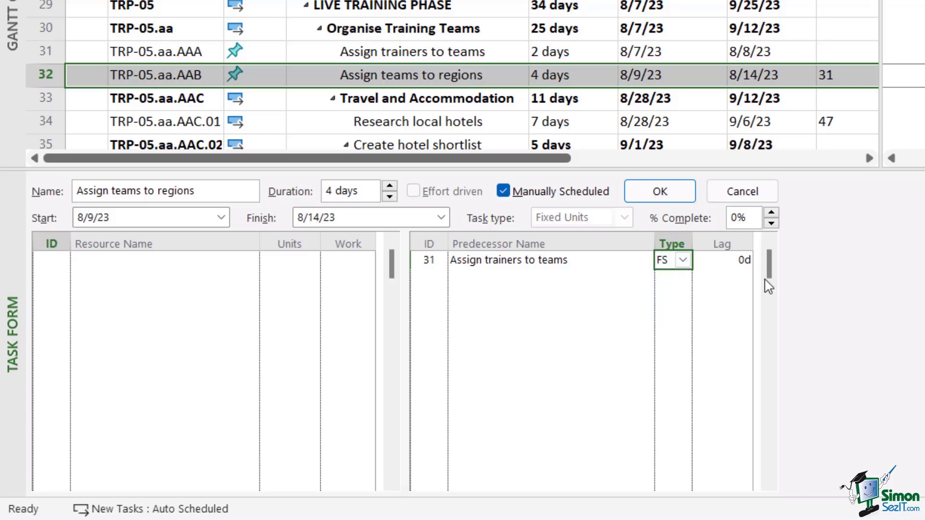
mouse_move(690, 248)
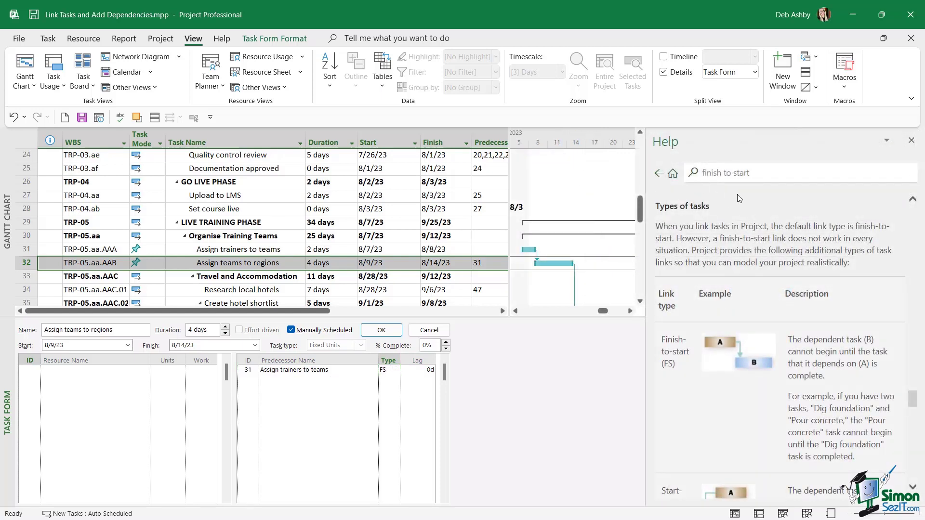
mouse_move(708, 211)
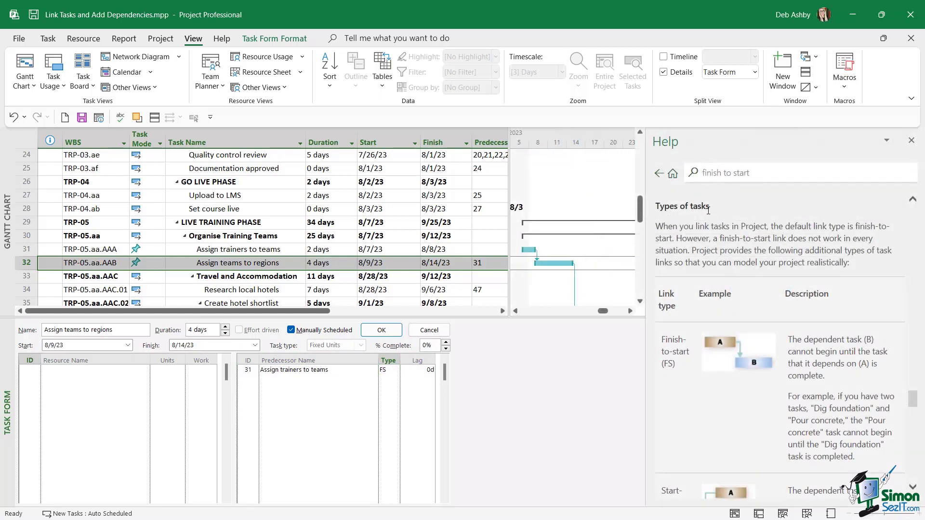
Step: Read through the Help article on link types and close the Help pane
scroll("down", 3)
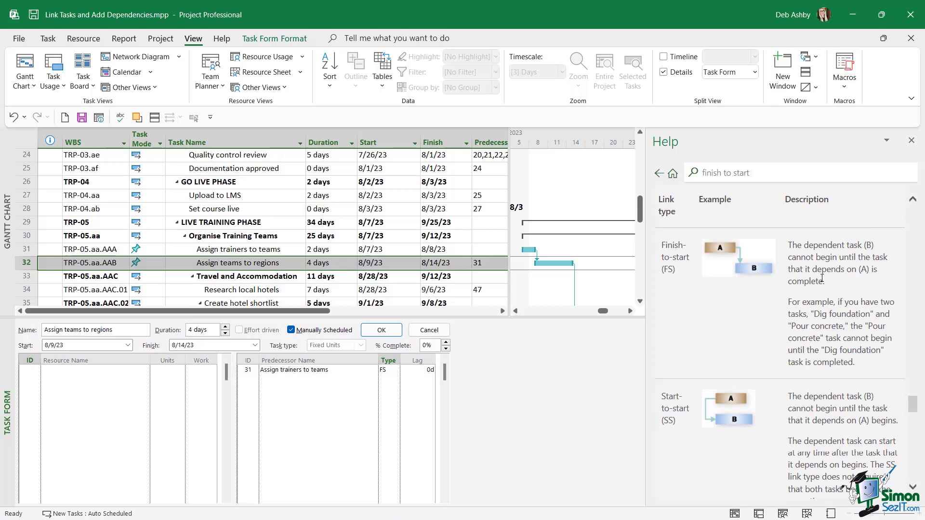
scroll("down", 3)
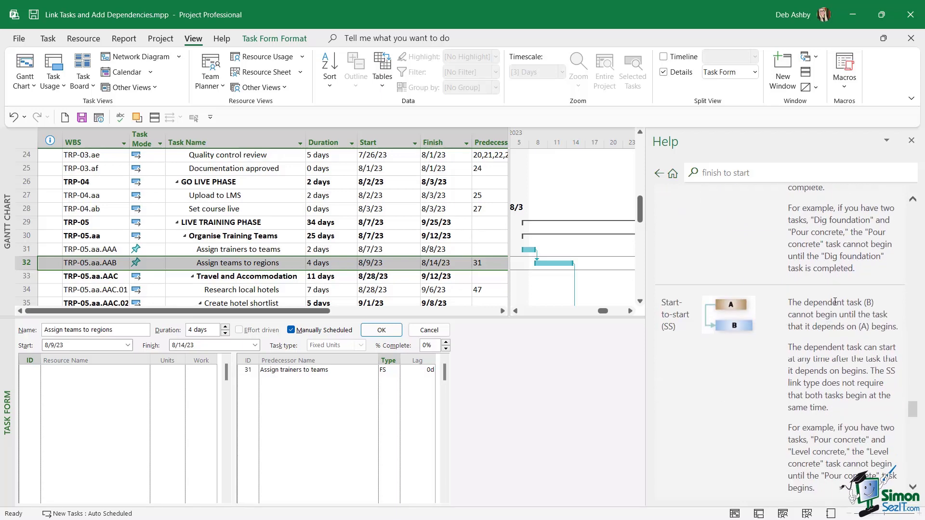
scroll("down", 3)
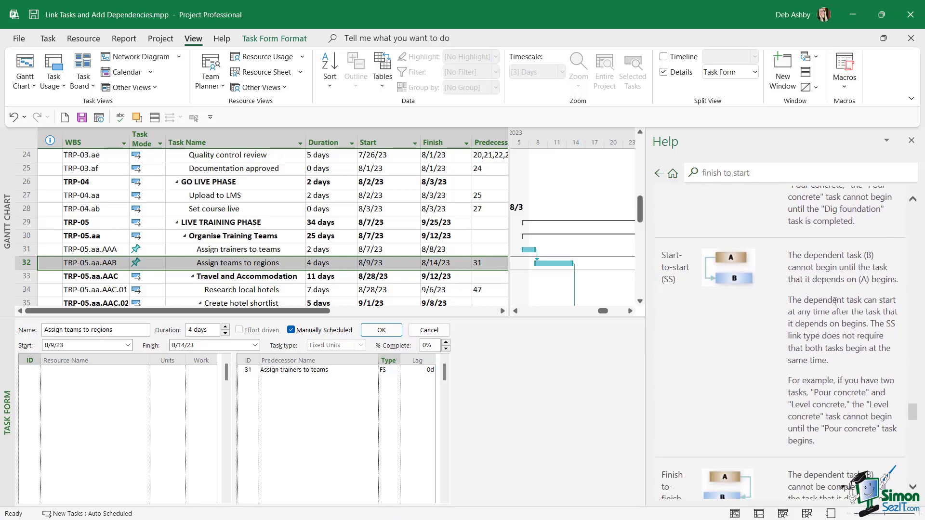
scroll("up", 3)
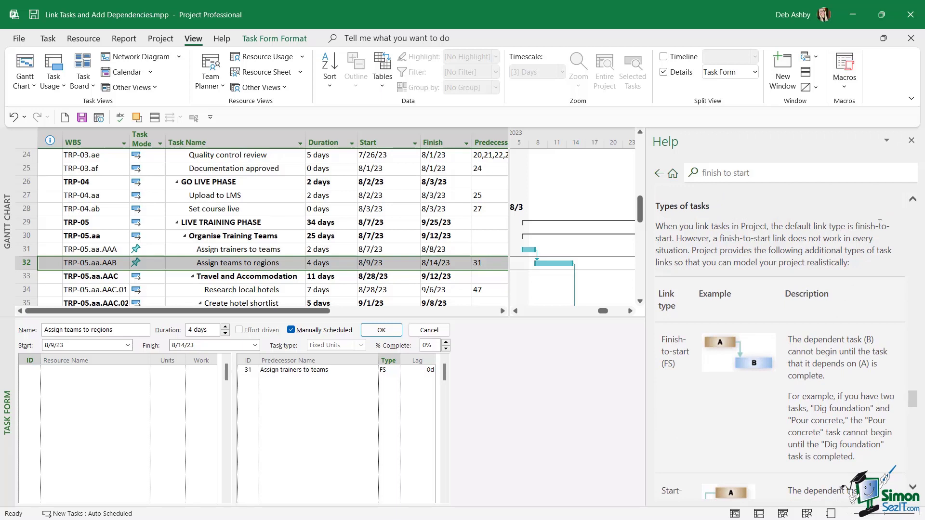
left_click(911, 140)
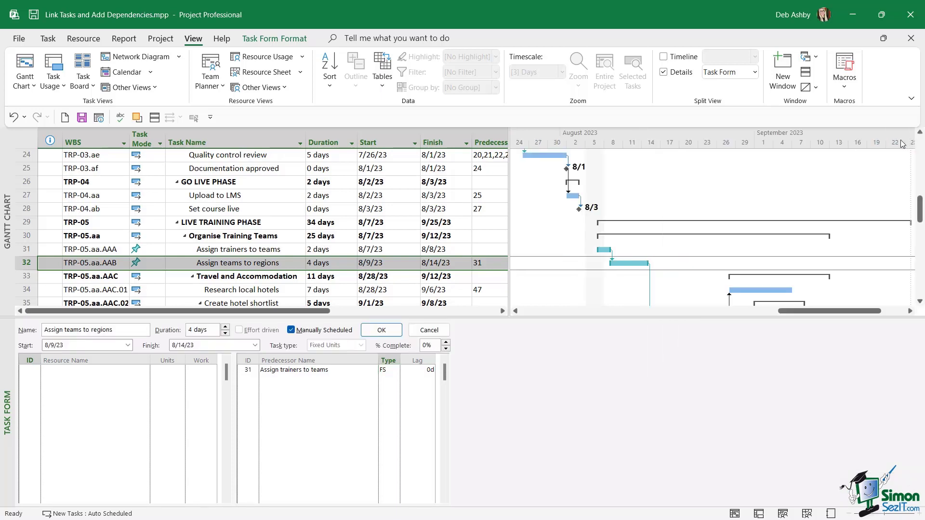
mouse_move(568, 325)
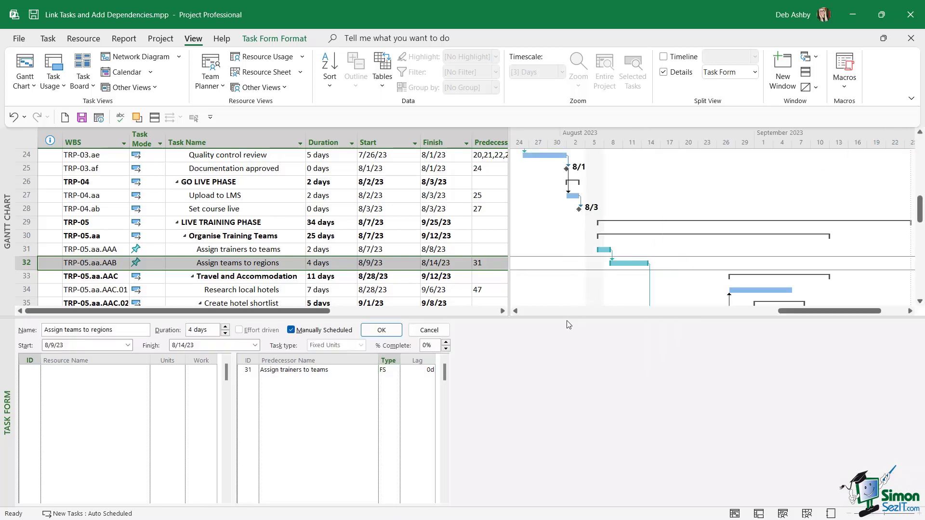